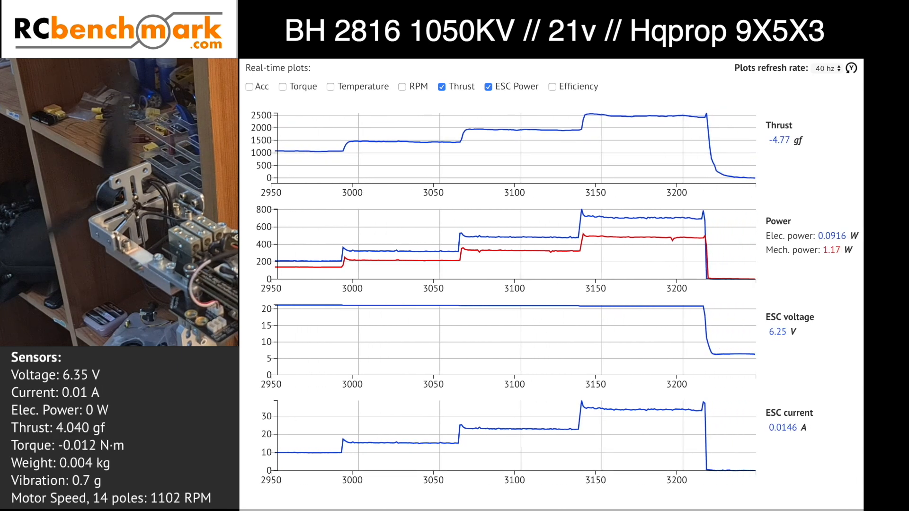
# Step: Switch from the RCbenchmark 21 V 9X5X3 plots to the Numbers results spreadsheet
pyautogui.click(141, 145)
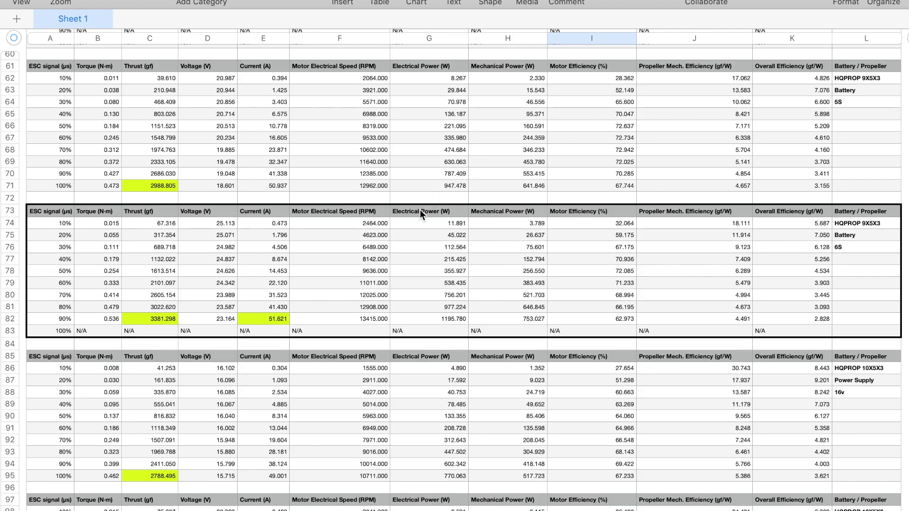
pyautogui.scroll(-3)
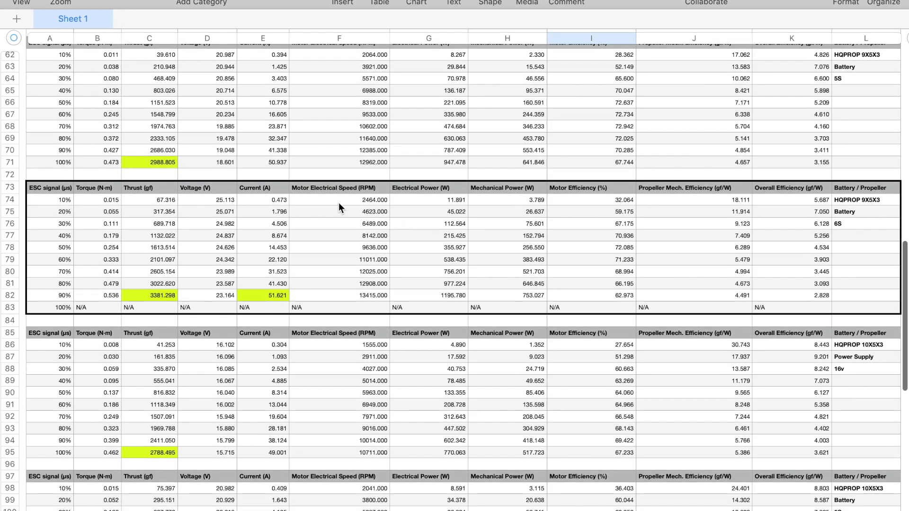
pyautogui.moveTo(99, 297)
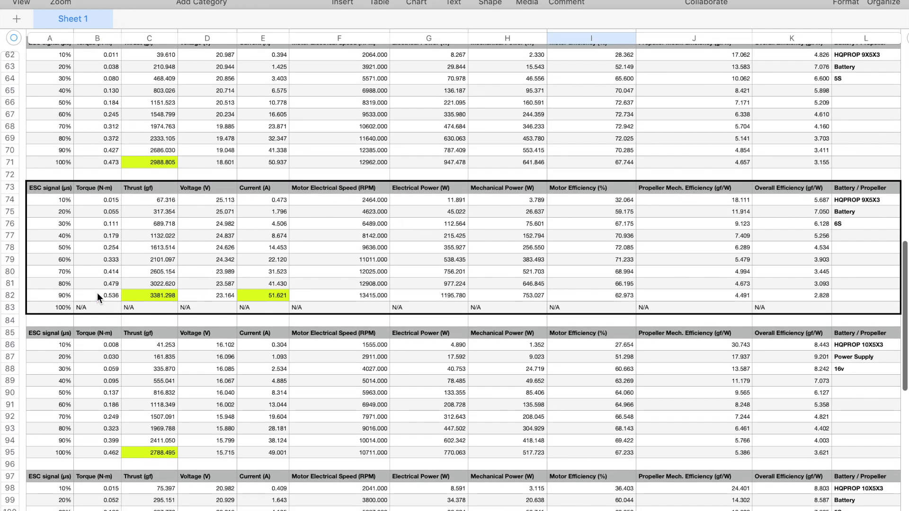
pyautogui.click(148, 295)
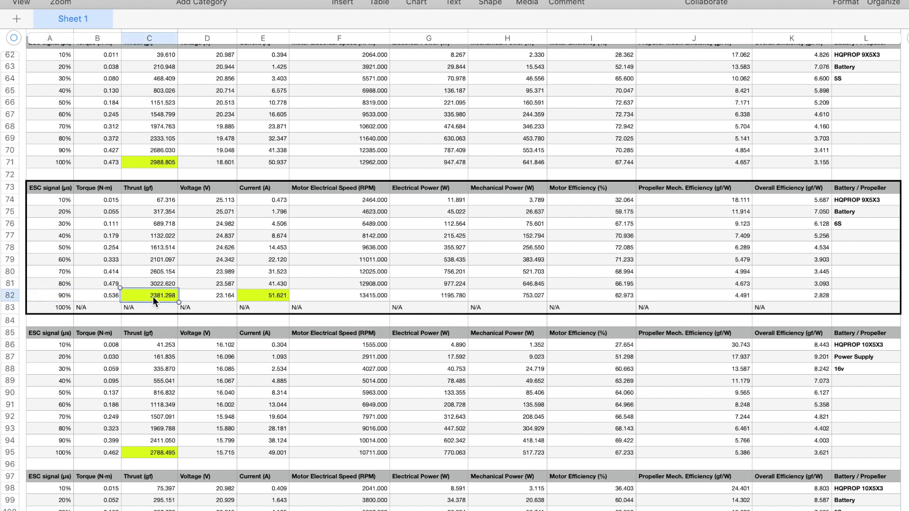
pyautogui.click(263, 295)
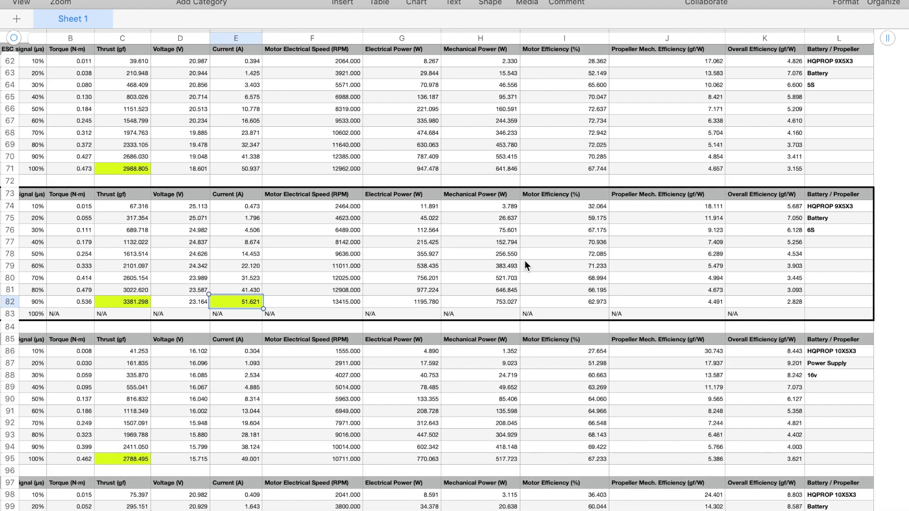
pyautogui.scroll(-3)
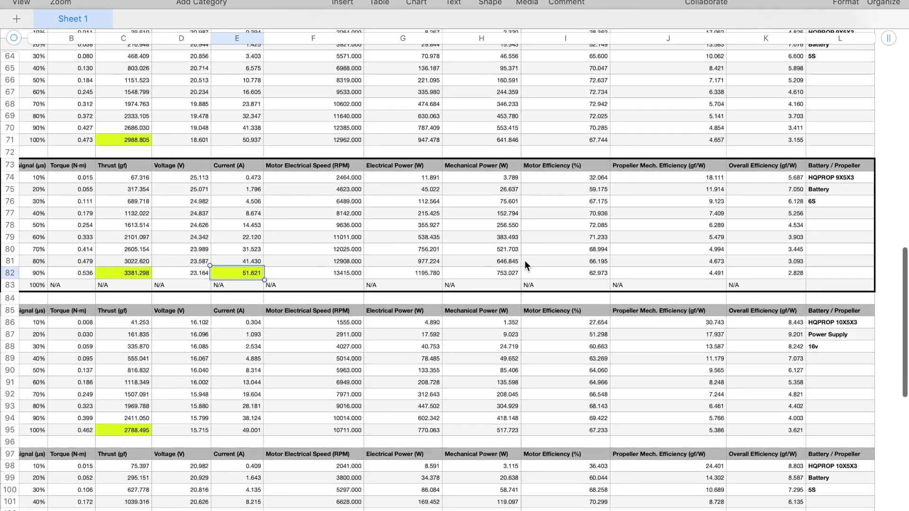
pyautogui.scroll(-3)
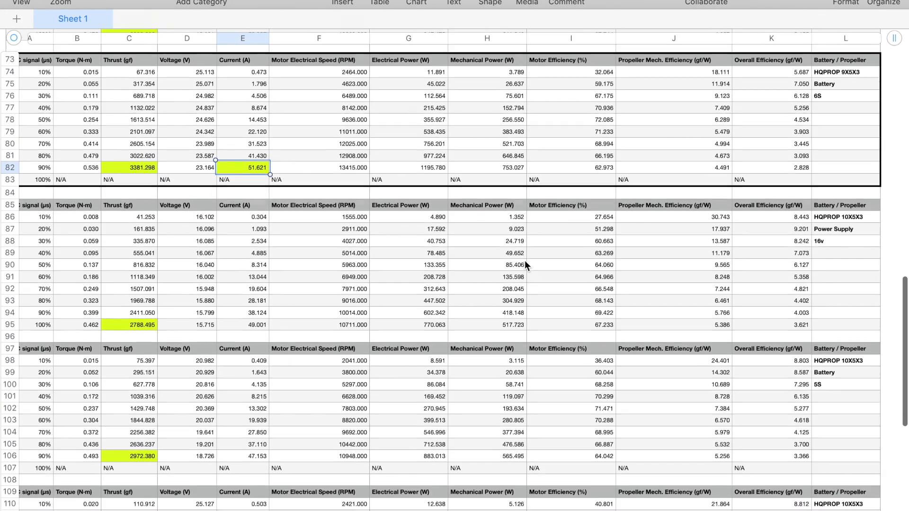
pyautogui.scroll(-3)
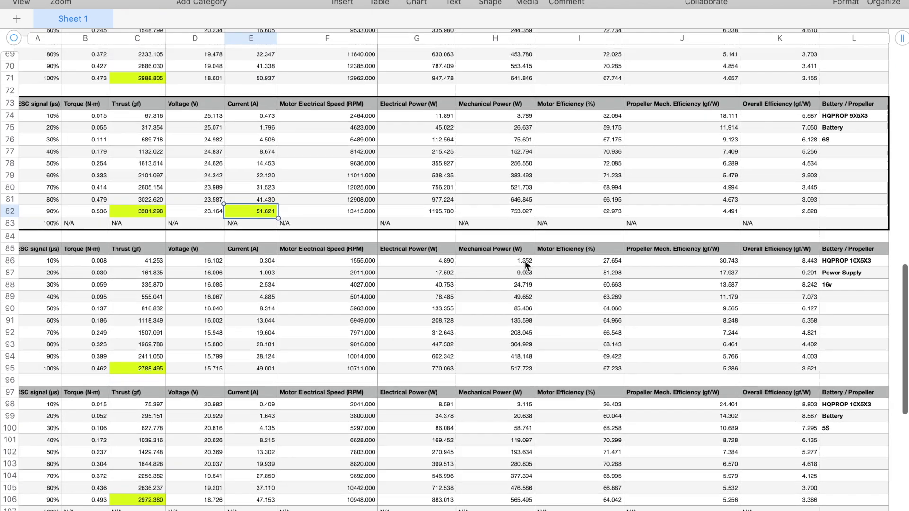
pyautogui.scroll(-3)
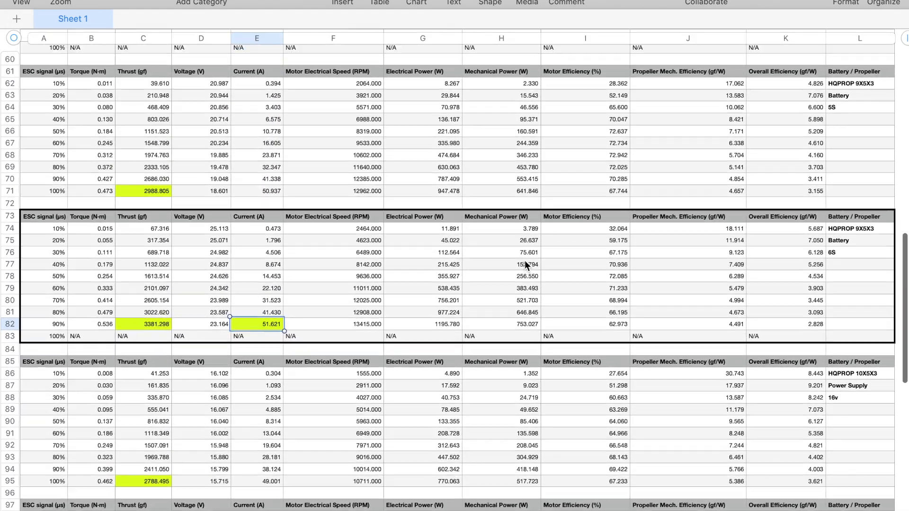
pyautogui.scroll(-3)
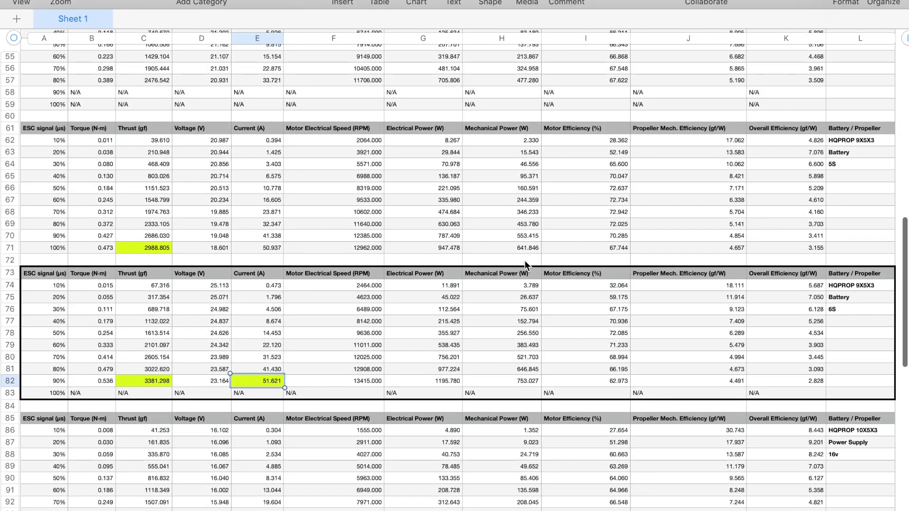